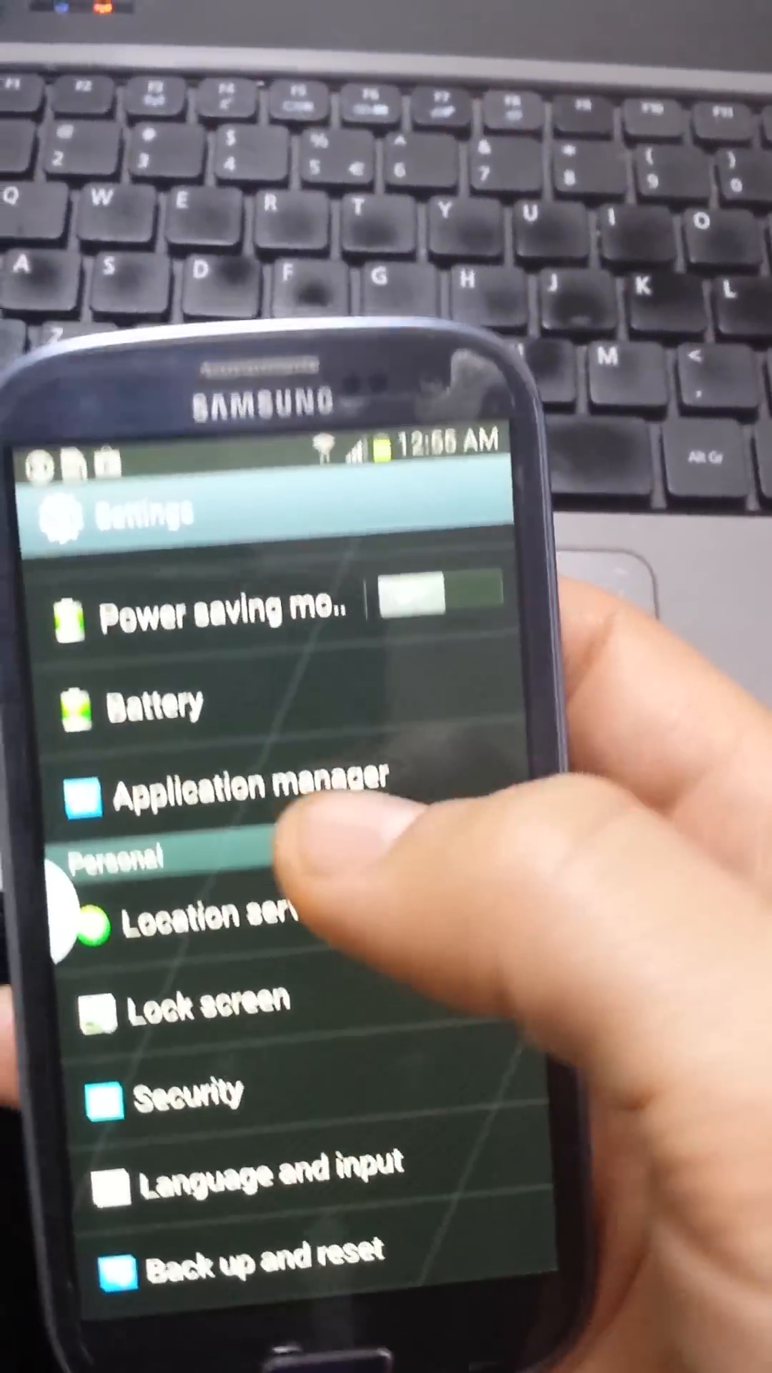
Show Application manager's ALL tab and scroll down through the installed apps.
click(255, 801)
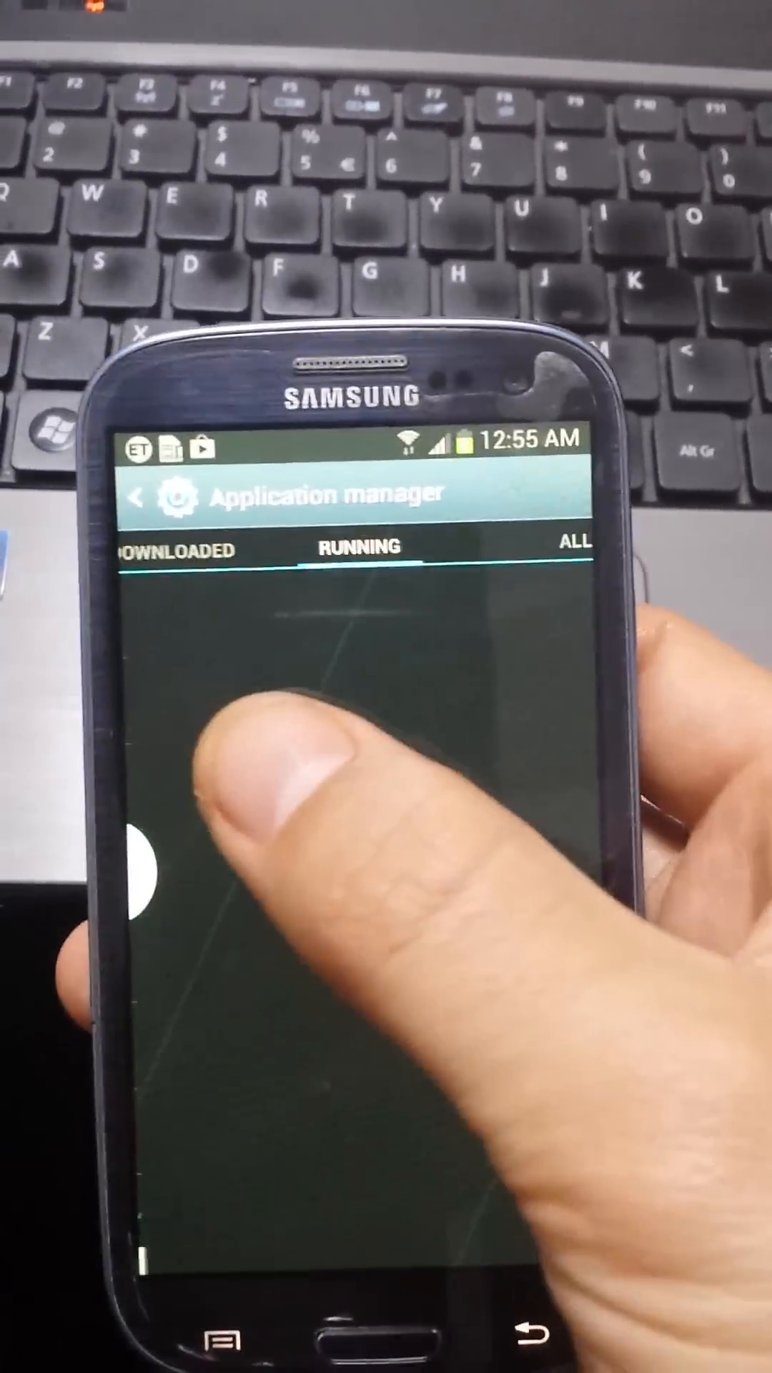
click(575, 543)
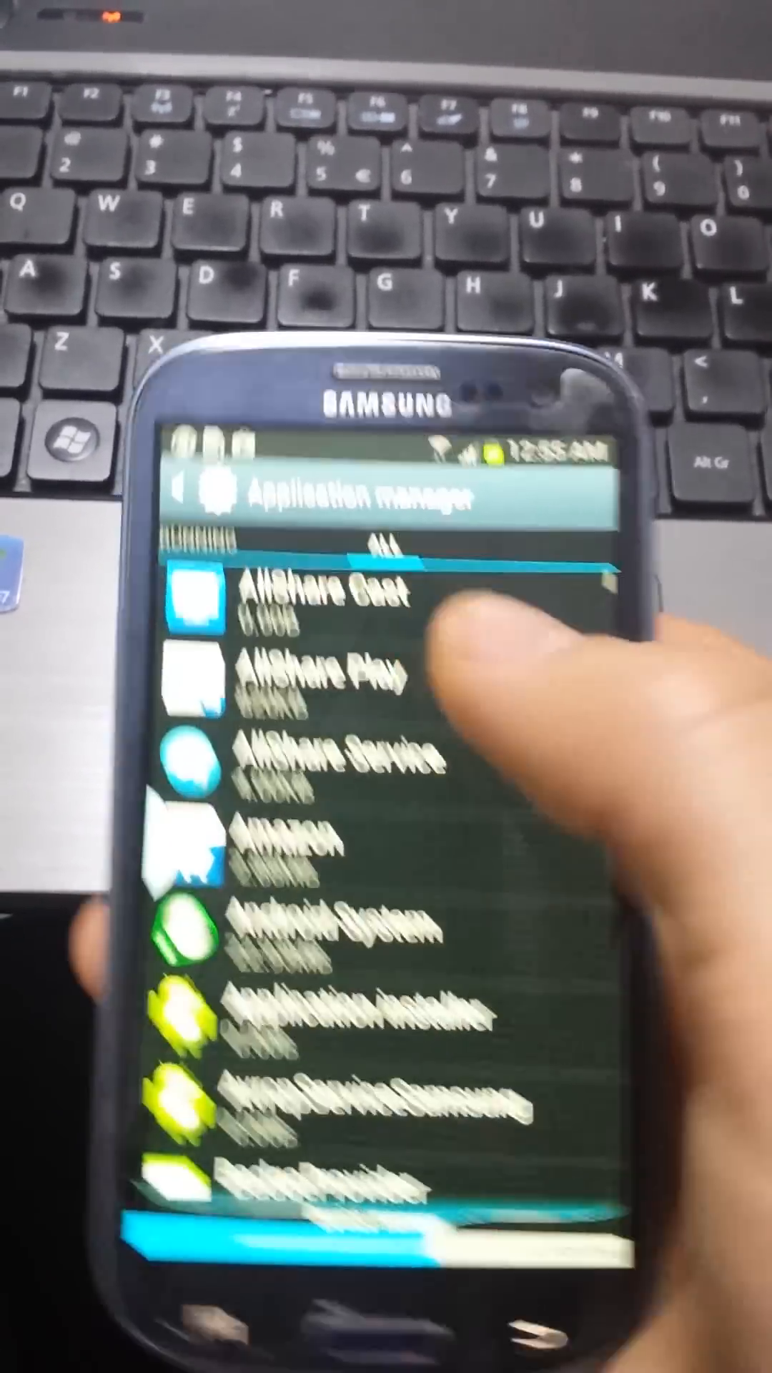
scroll(down, 3)
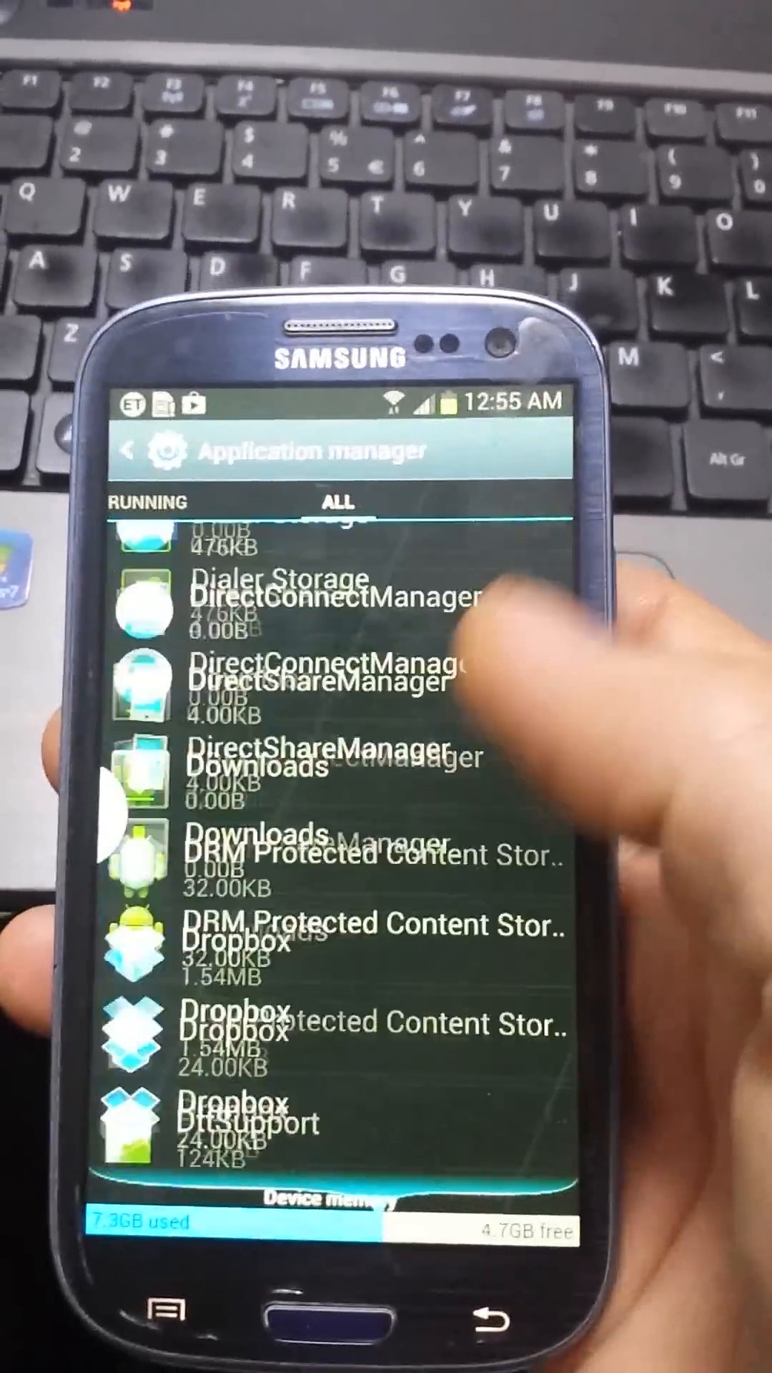
scroll(down, 3)
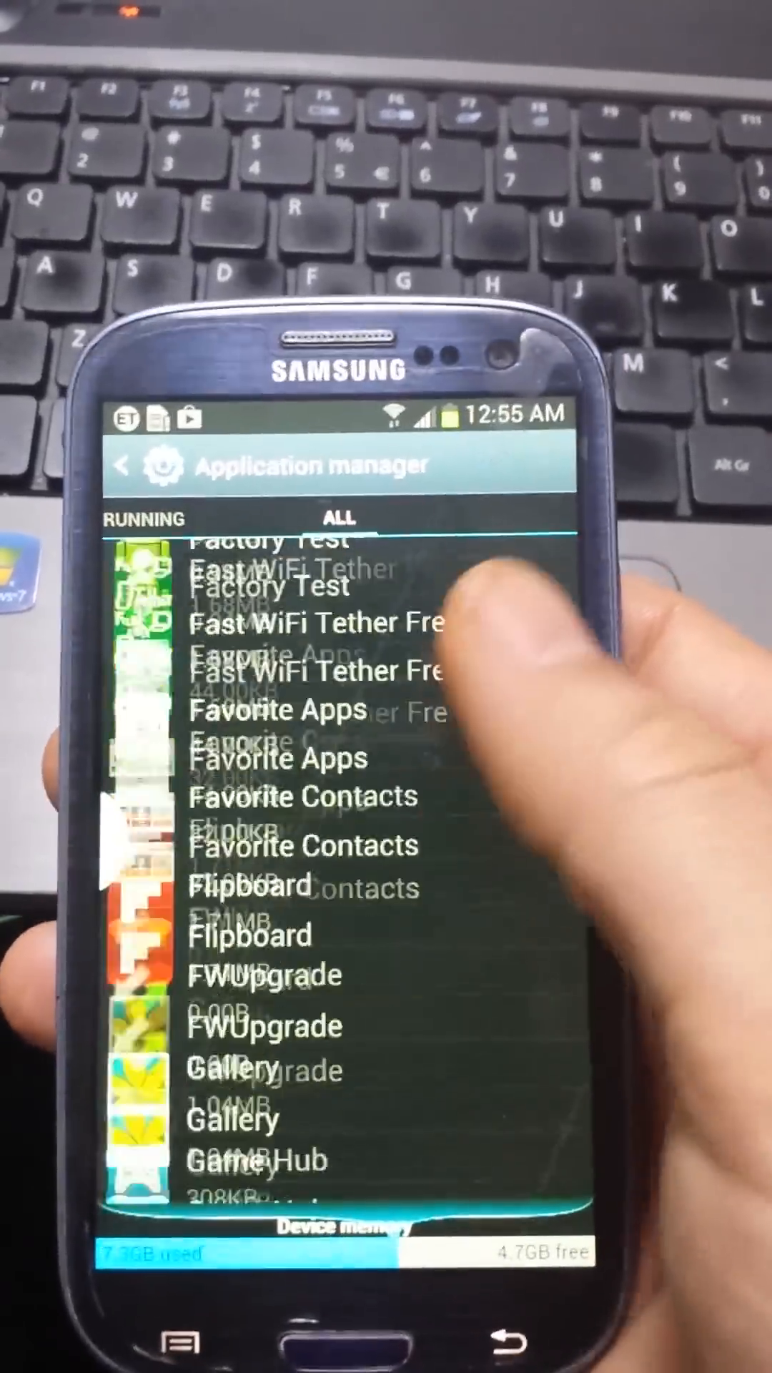
scroll(down, 3)
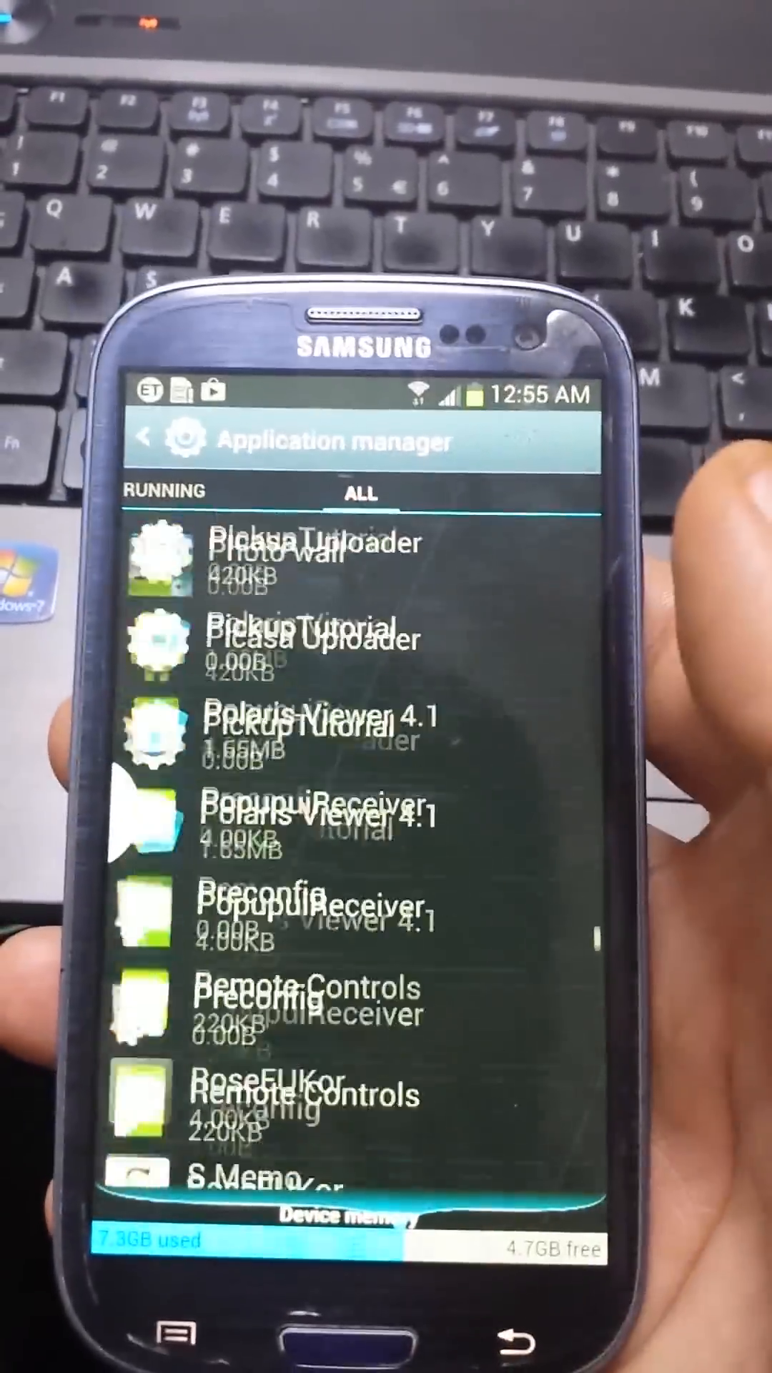
scroll(down, 3)
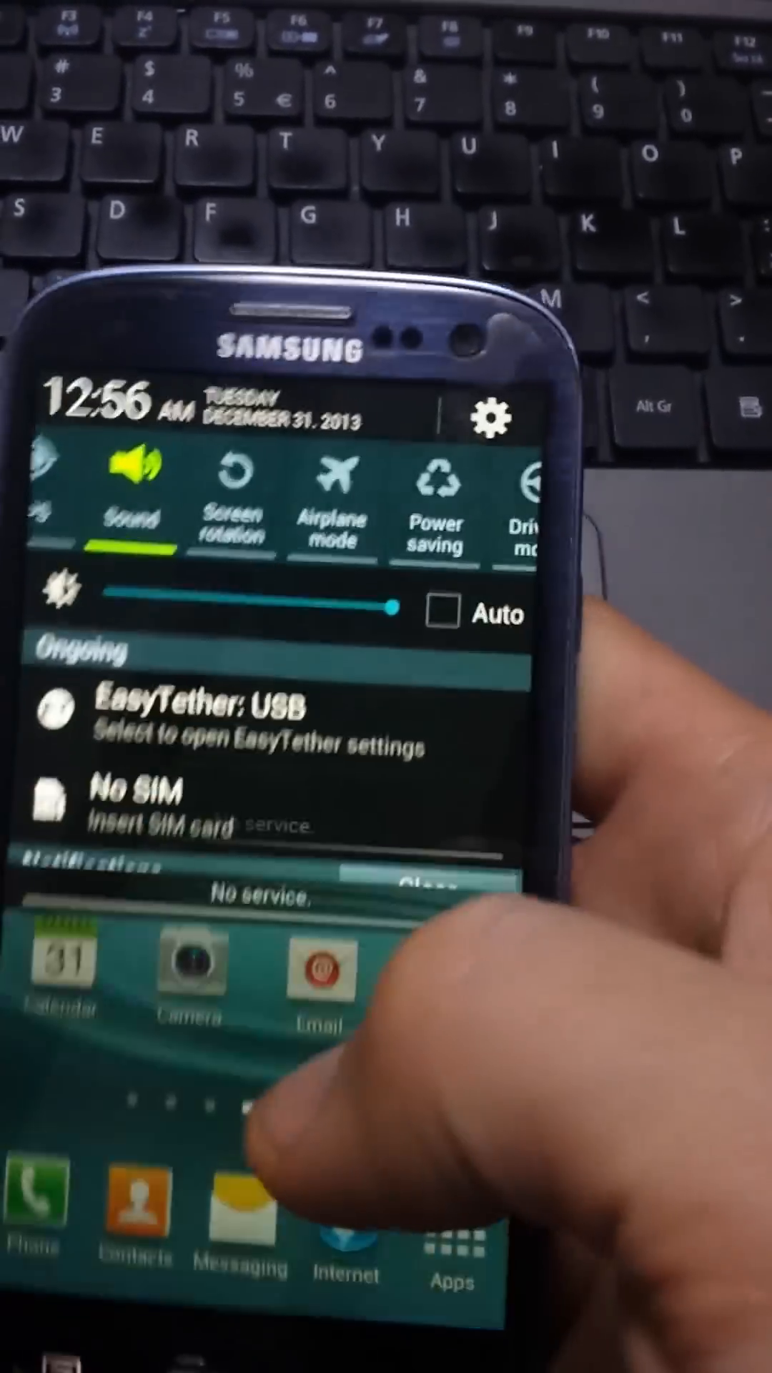
Reopen Settings from the shade, enter Application manager and view Google Play Store's details.
click(490, 415)
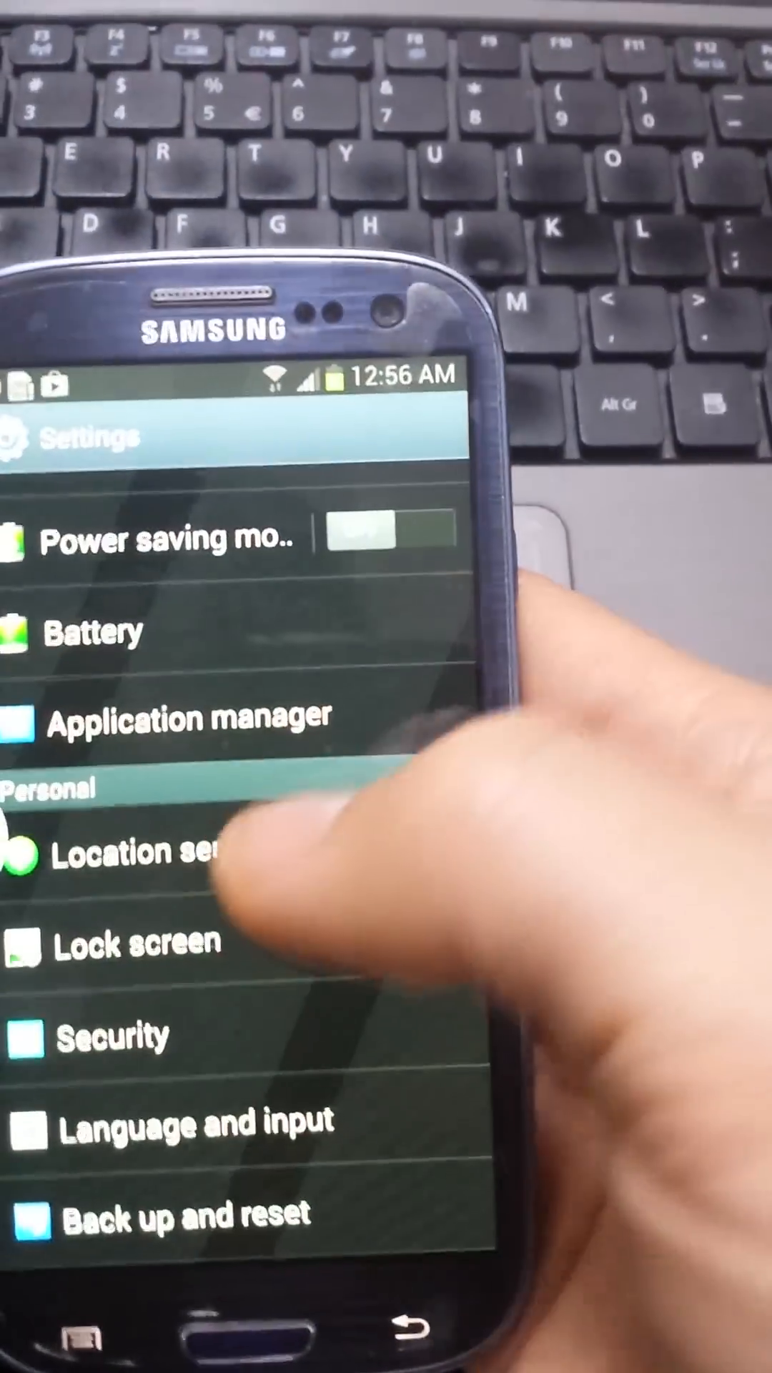
click(184, 719)
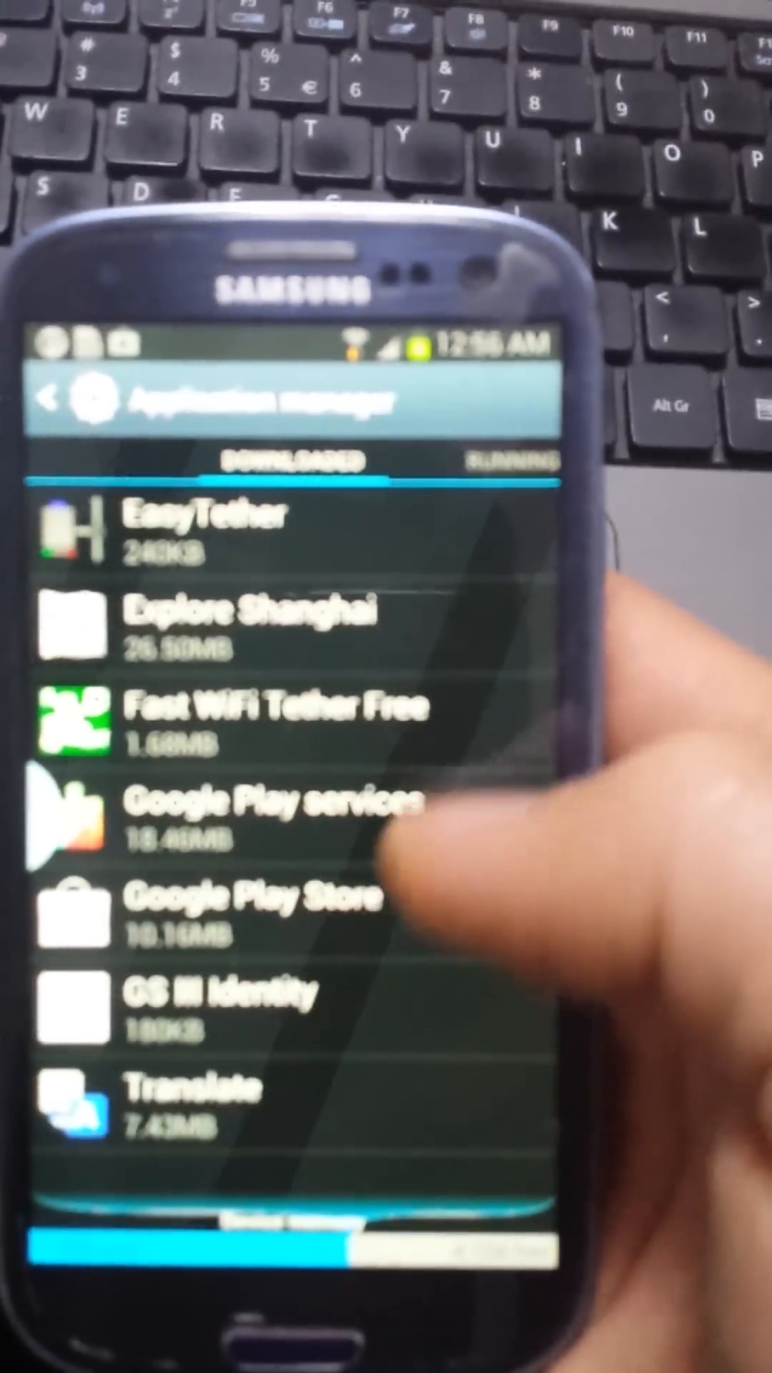
click(250, 911)
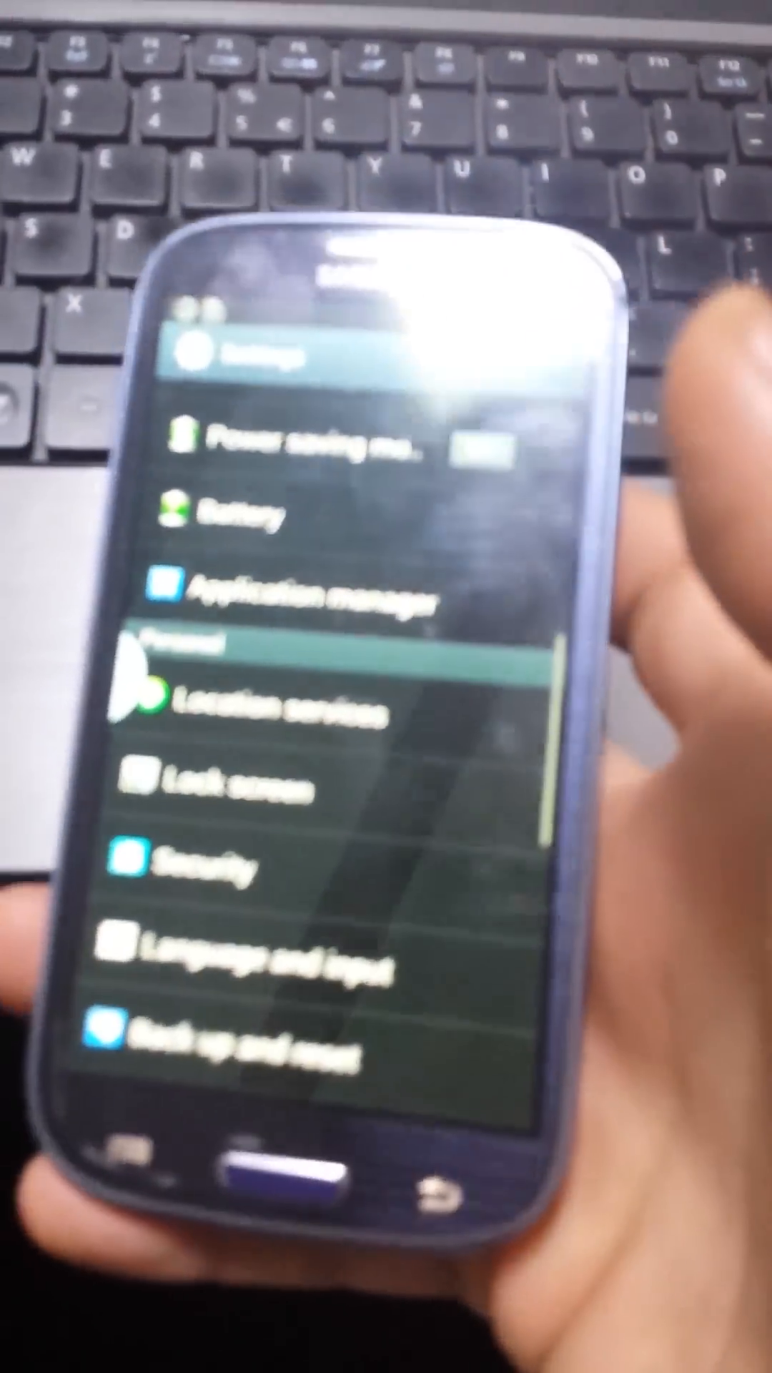
Enter Application manager to show the DOWNLOADED tab with EasyTether at 240KB.
click(306, 604)
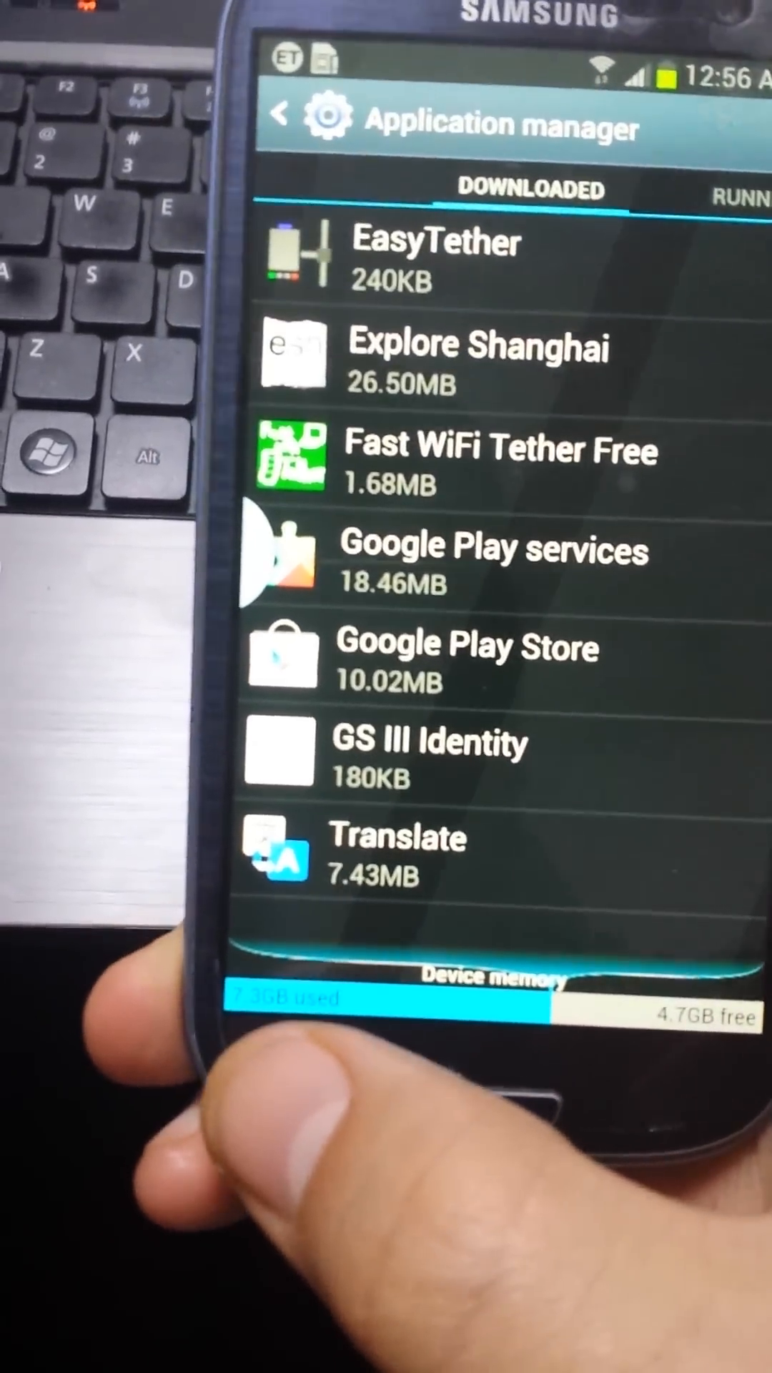